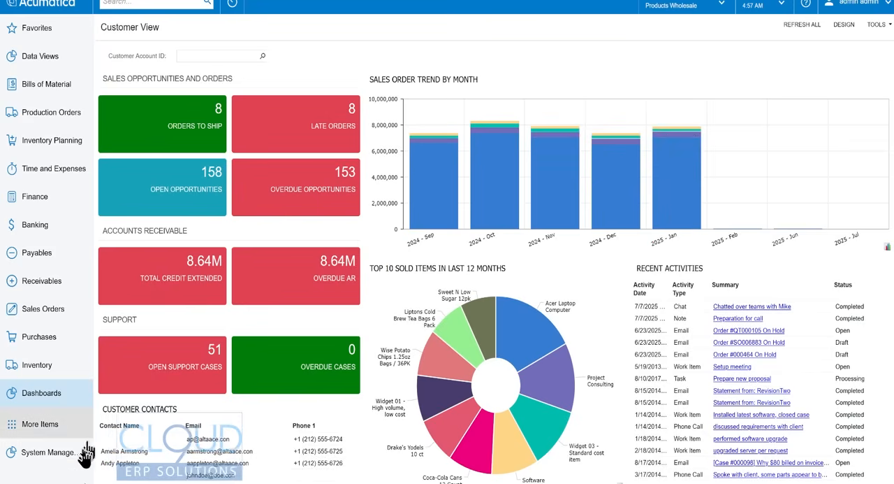
Reach Site Preferences through System Management, where the default interface is Modern.
left_click(46, 451)
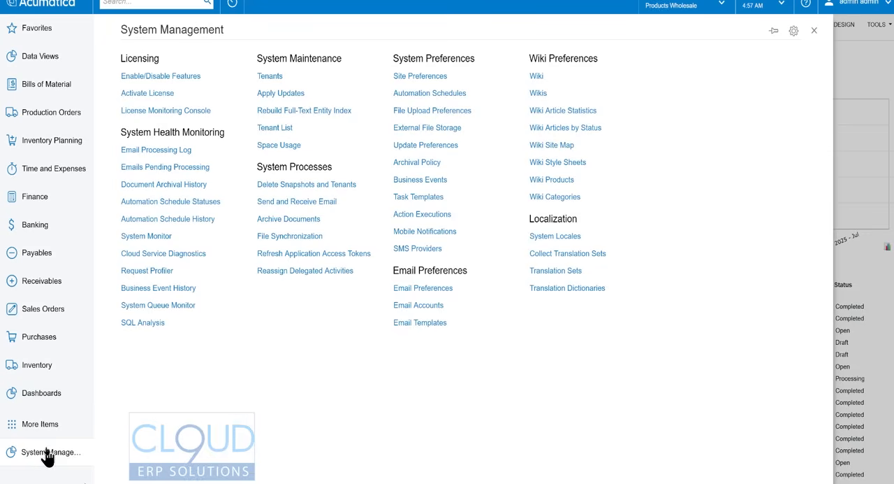
mouse_move(432, 111)
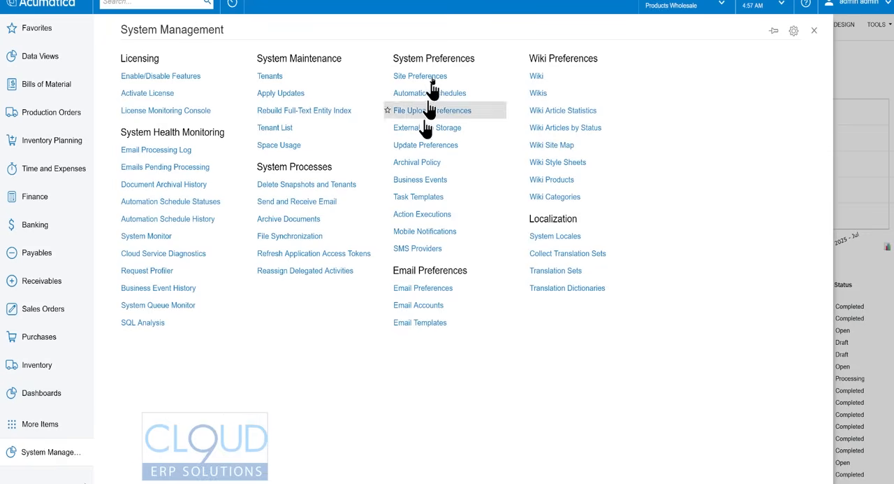
left_click(429, 109)
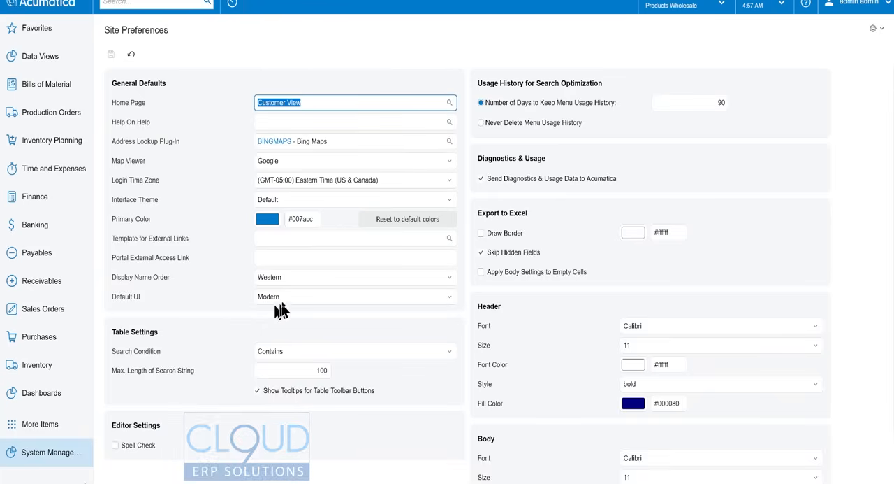
Leave Site Preferences for the Finance workspace of transaction screens.
left_click(355, 296)
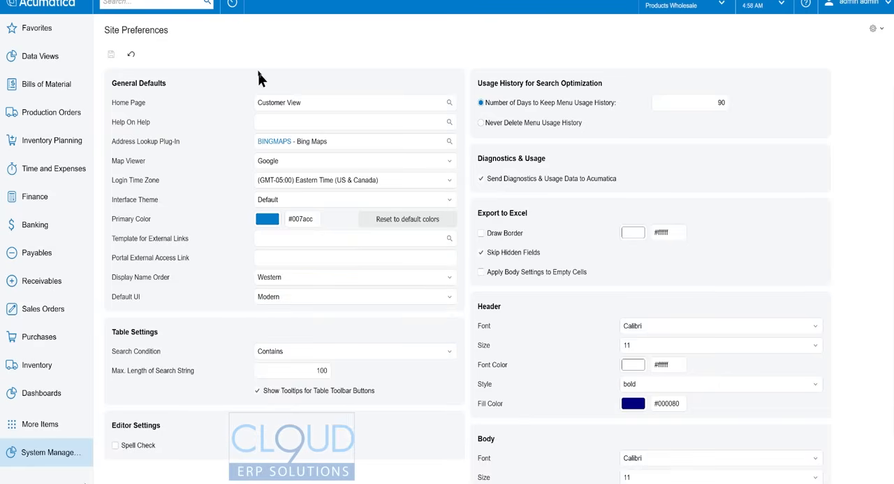
mouse_move(417, 59)
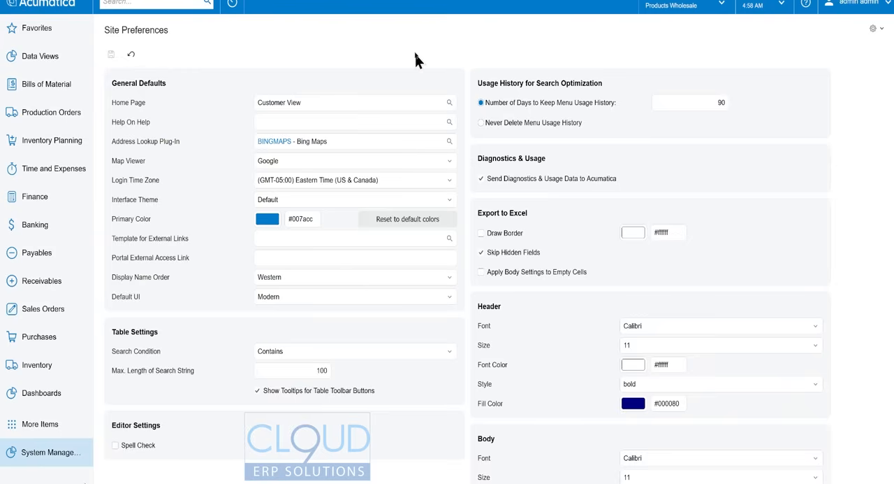
mouse_move(412, 63)
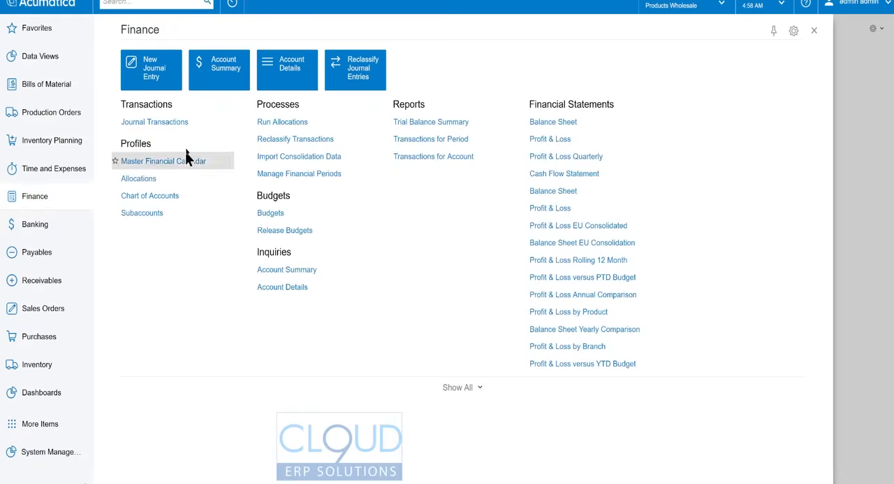
Show the Journal Transactions list of posted batches from the Finance workspace.
left_click(154, 121)
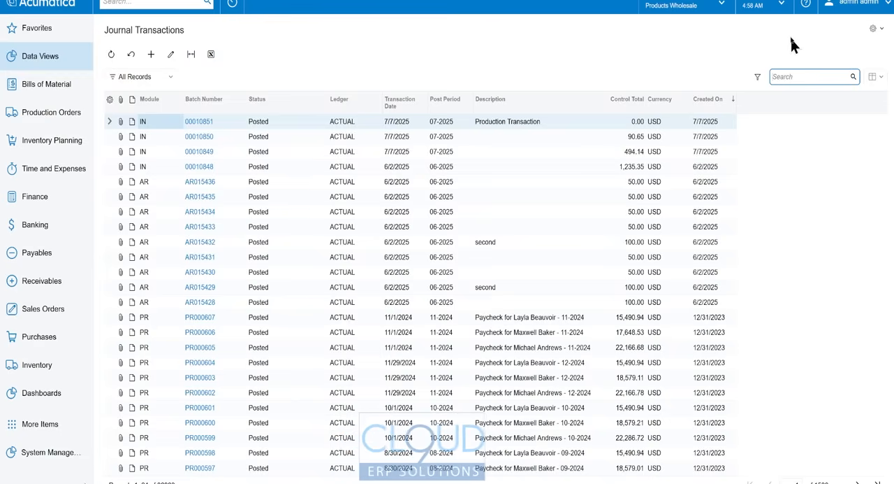
mouse_move(643, 45)
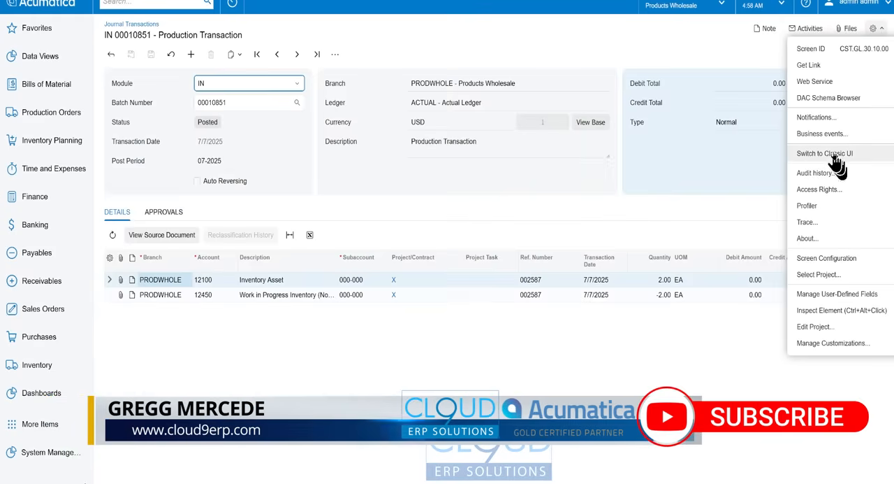
mouse_move(810, 160)
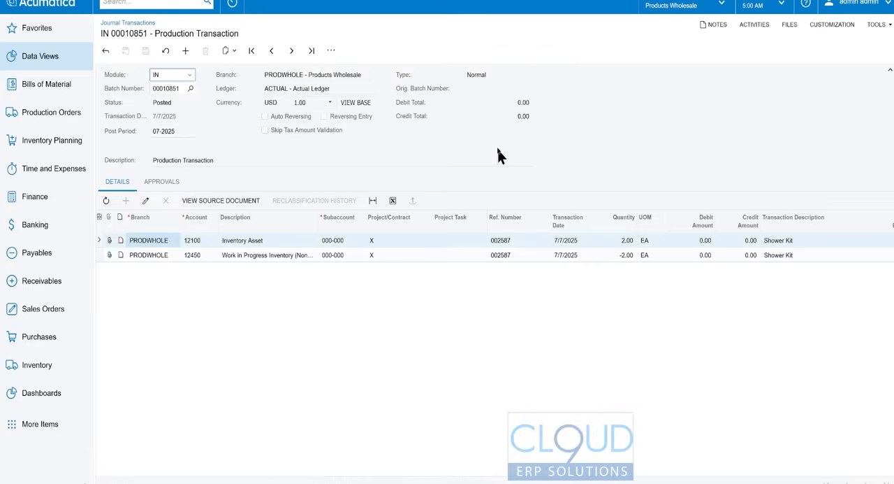
Bring up the settings menu on batch IN 00010851 to switch it to the Classic UI.
left_click(878, 25)
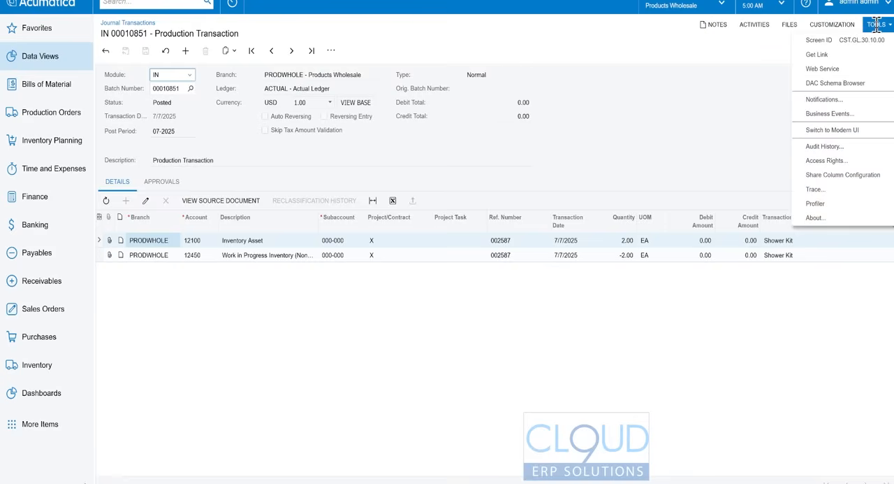
mouse_move(855, 128)
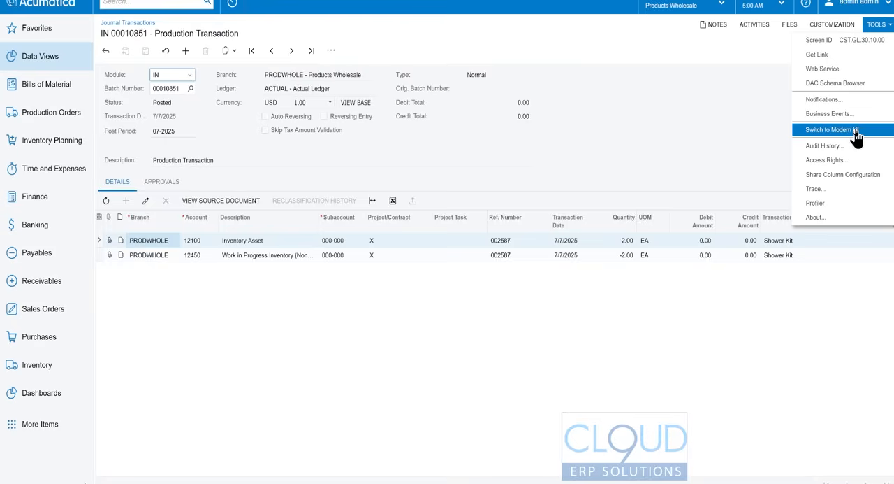
Switch batch IN 00010851 back to the Modern UI from the TOOLS menu.
left_click(830, 129)
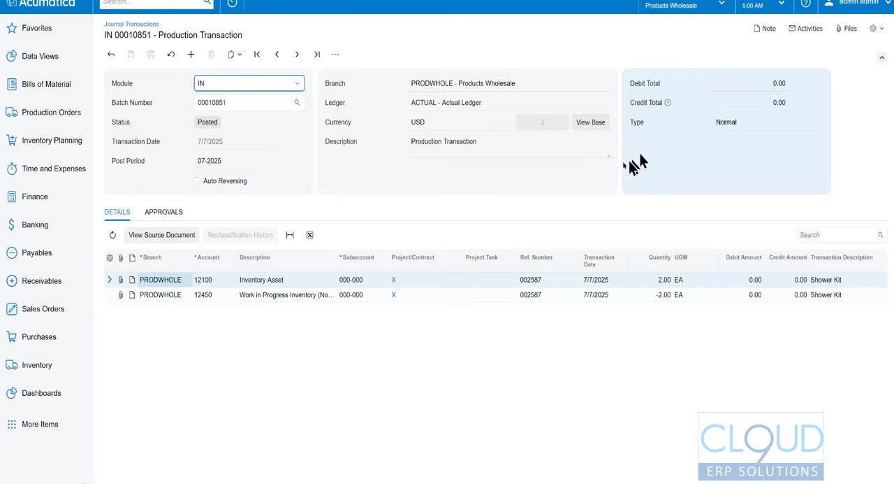
mouse_move(509, 179)
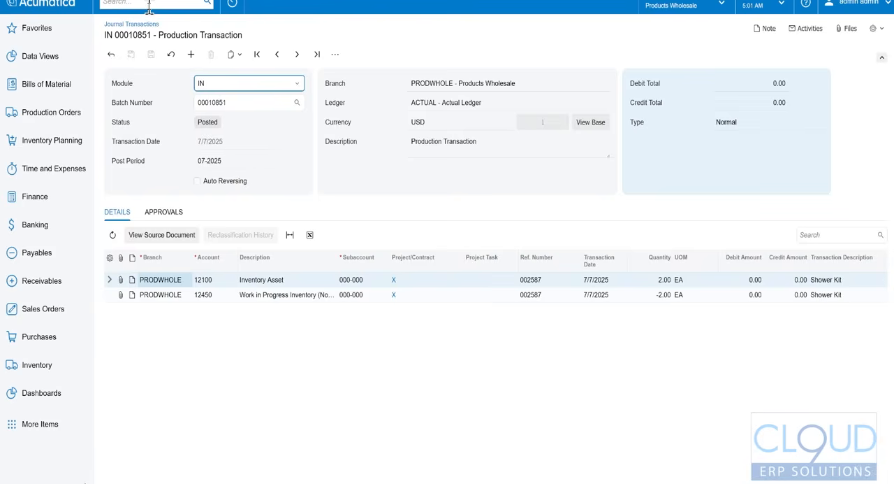
mouse_move(171, 28)
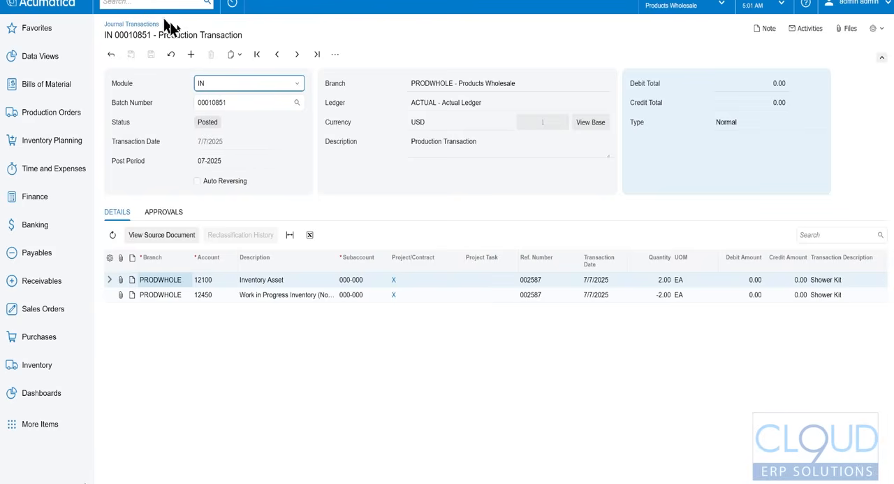
mouse_move(224, 59)
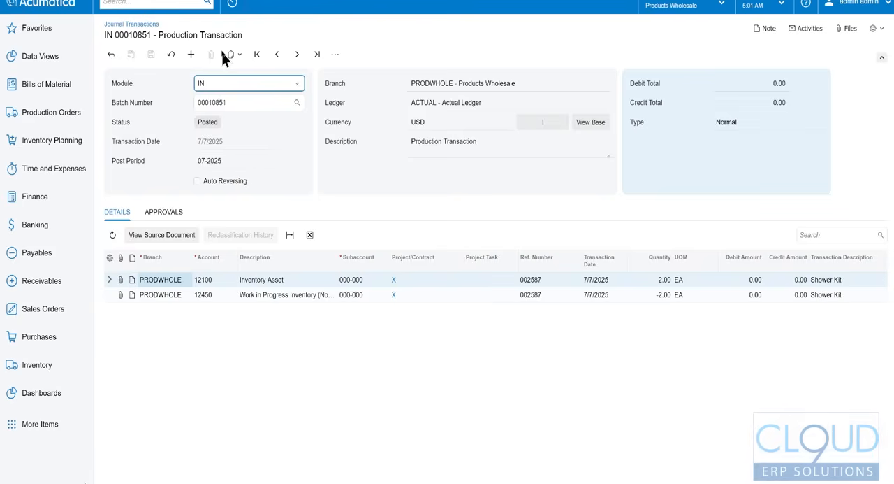